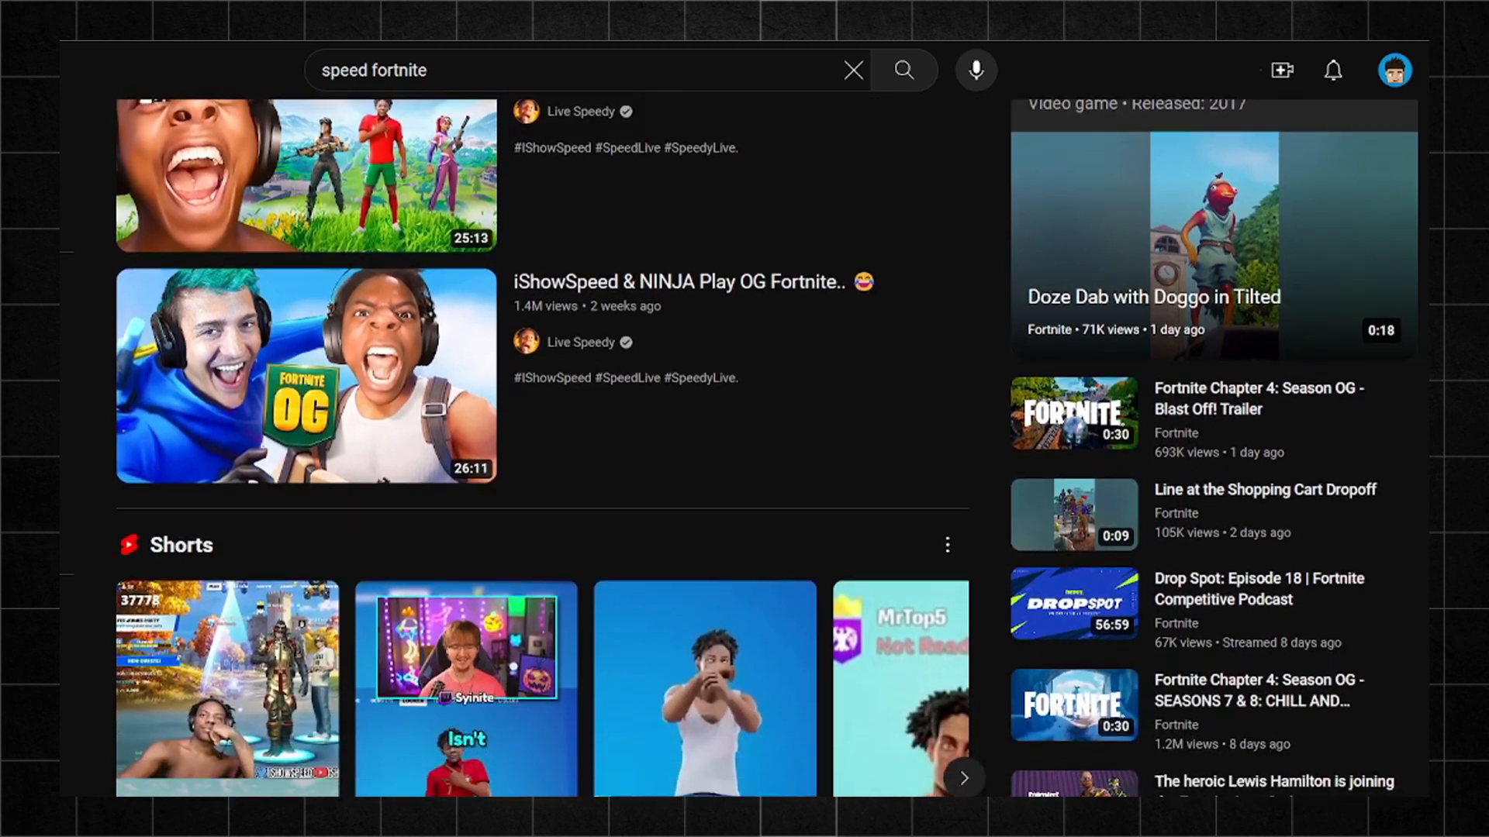
Step: Locate the Speed RAGE Fortnite video in the results and start it playing
scroll(down, 3)
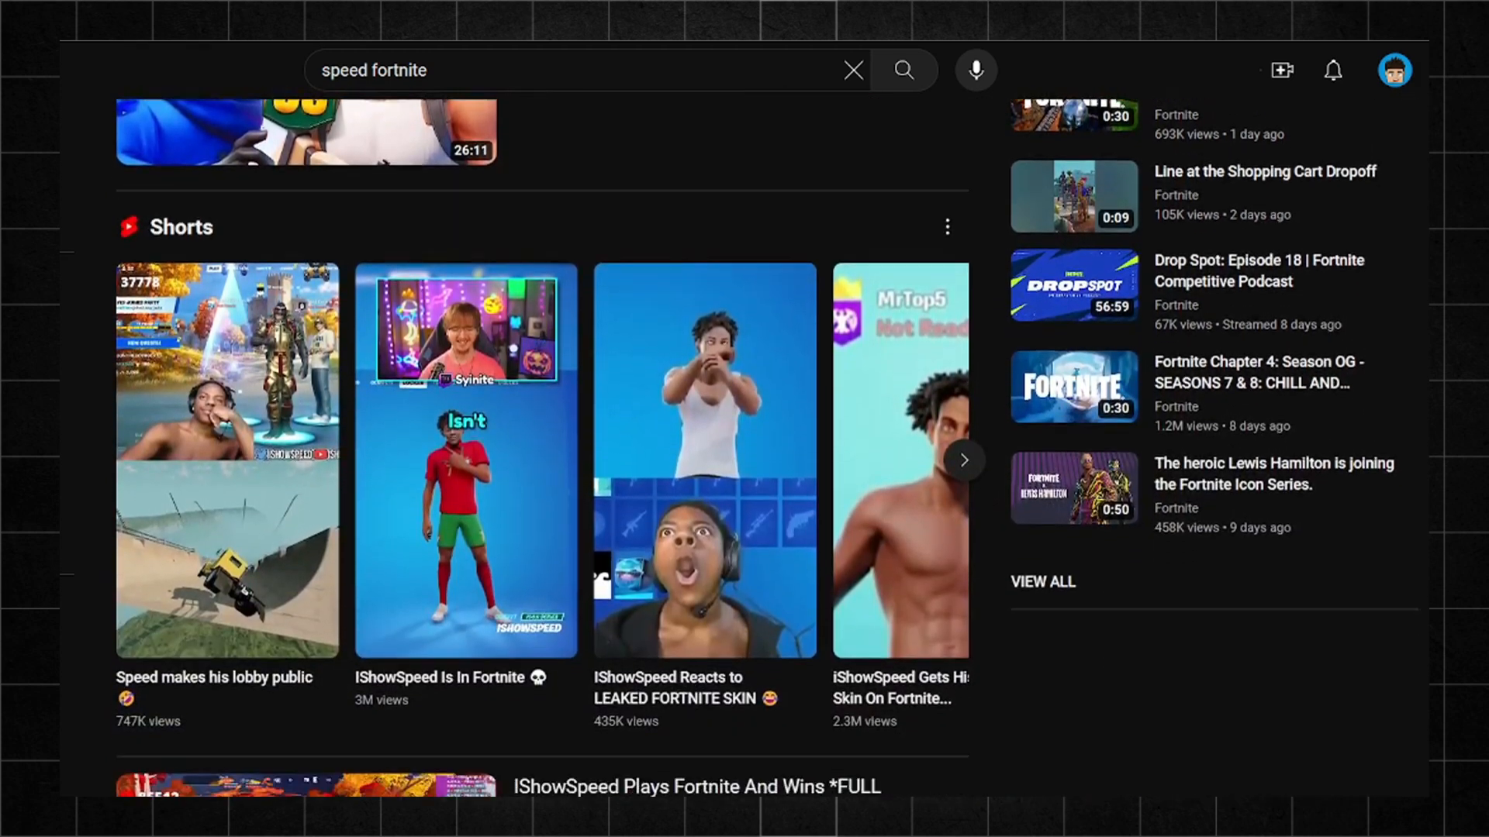
scroll(down, 3)
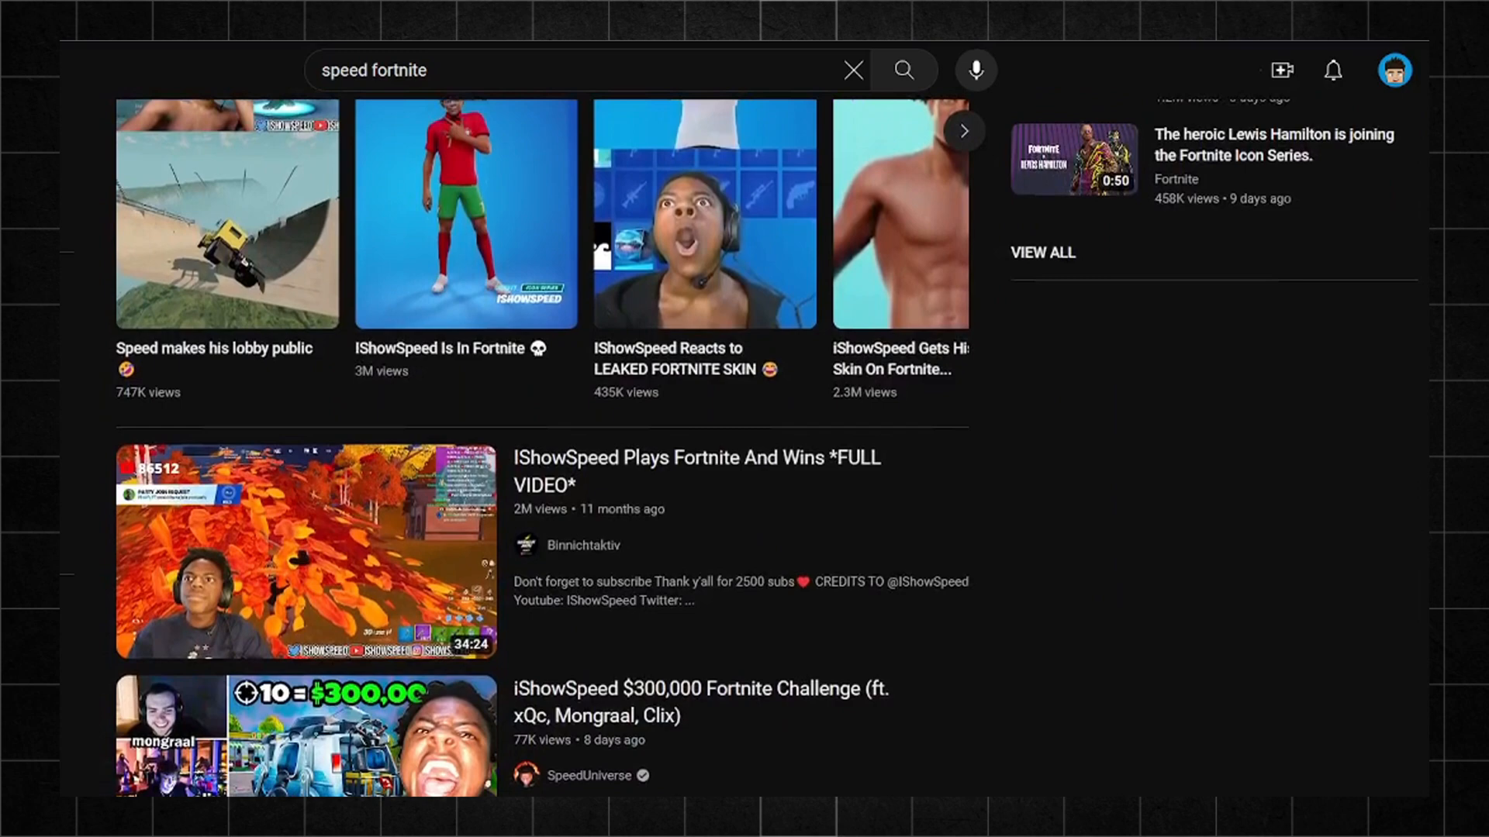
scroll(down, 3)
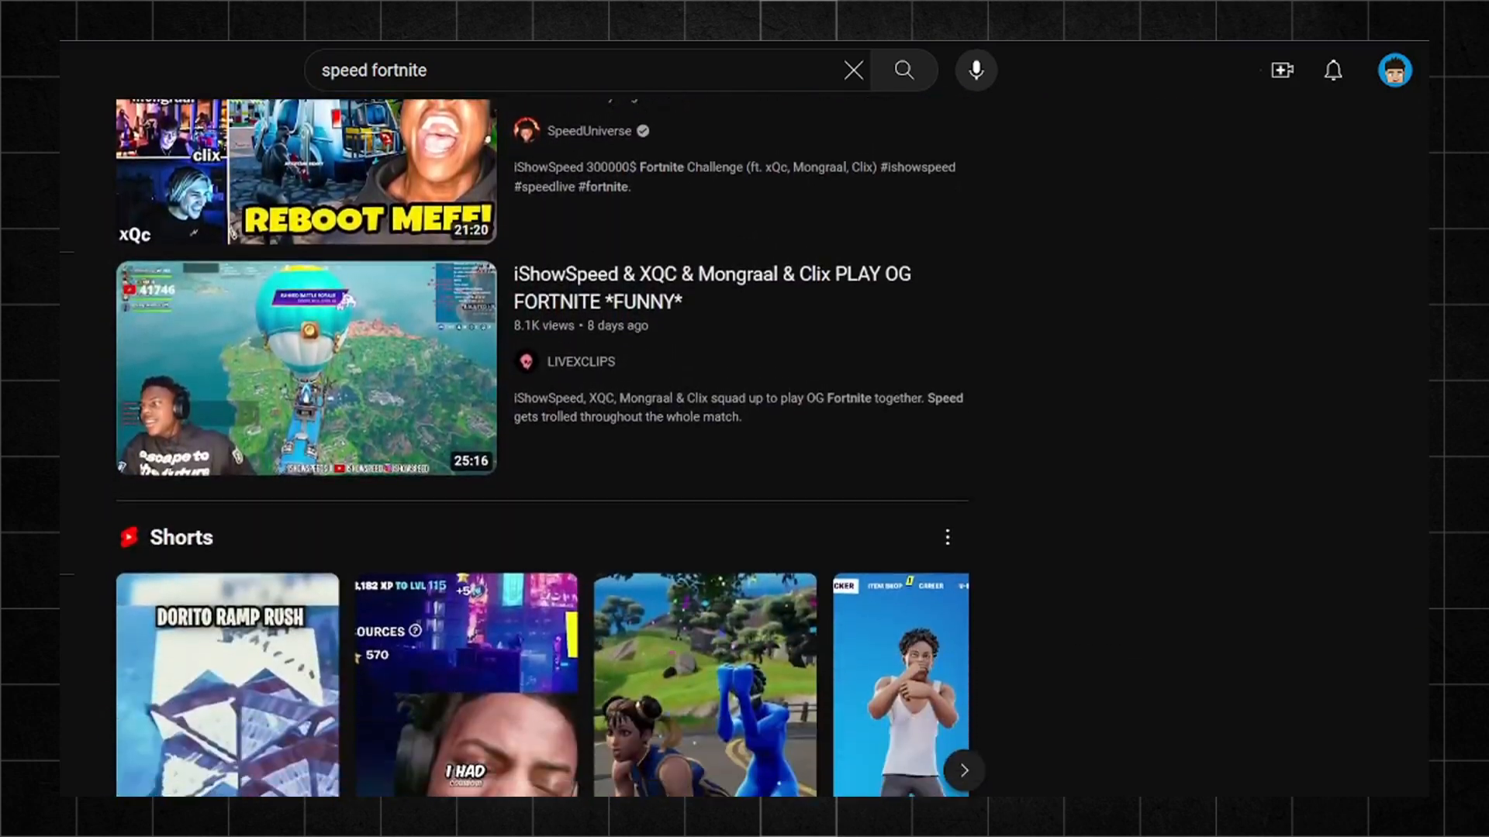
scroll(down, 3)
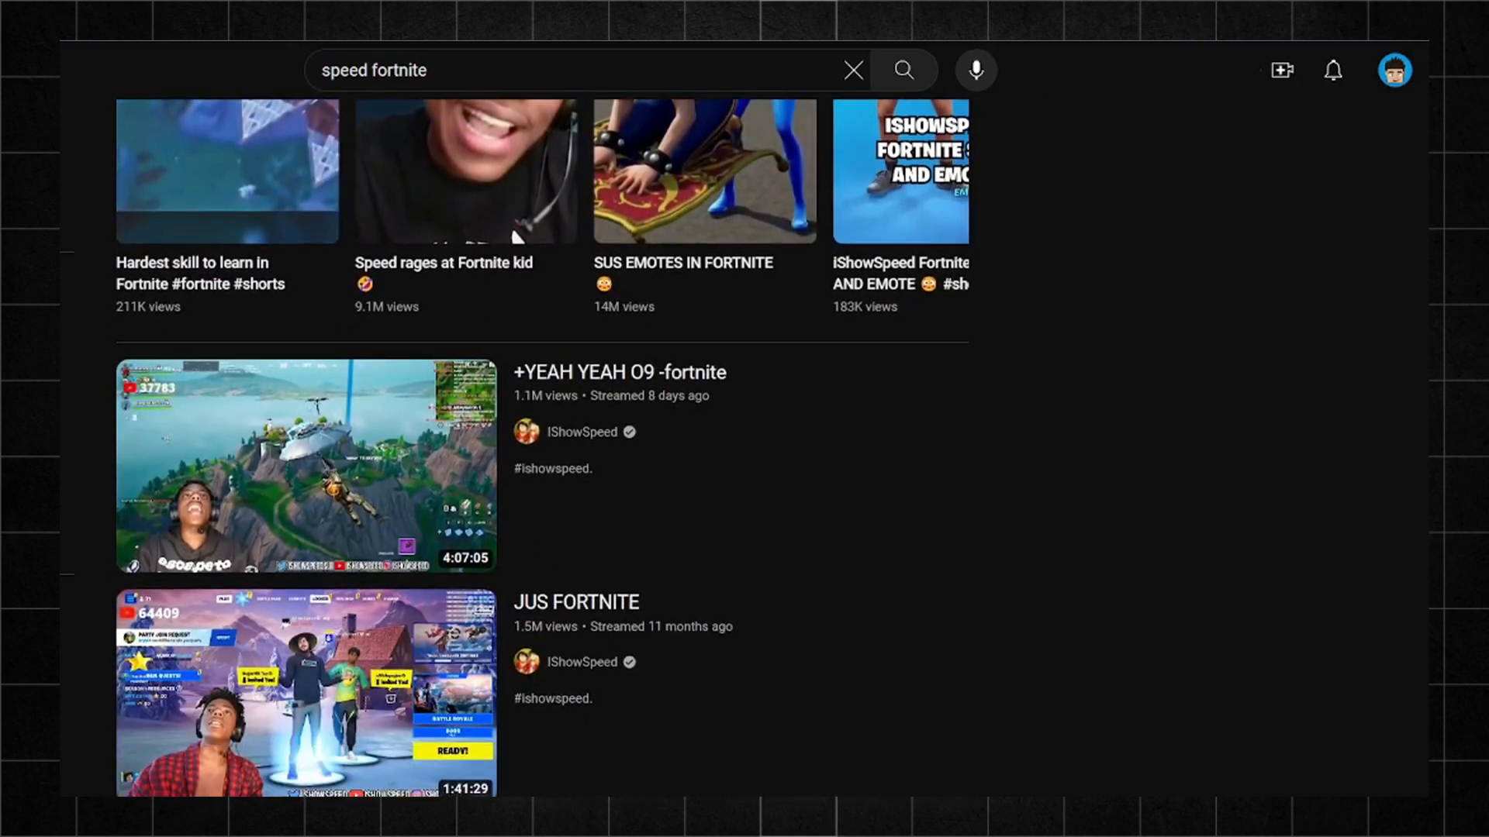
click(306, 466)
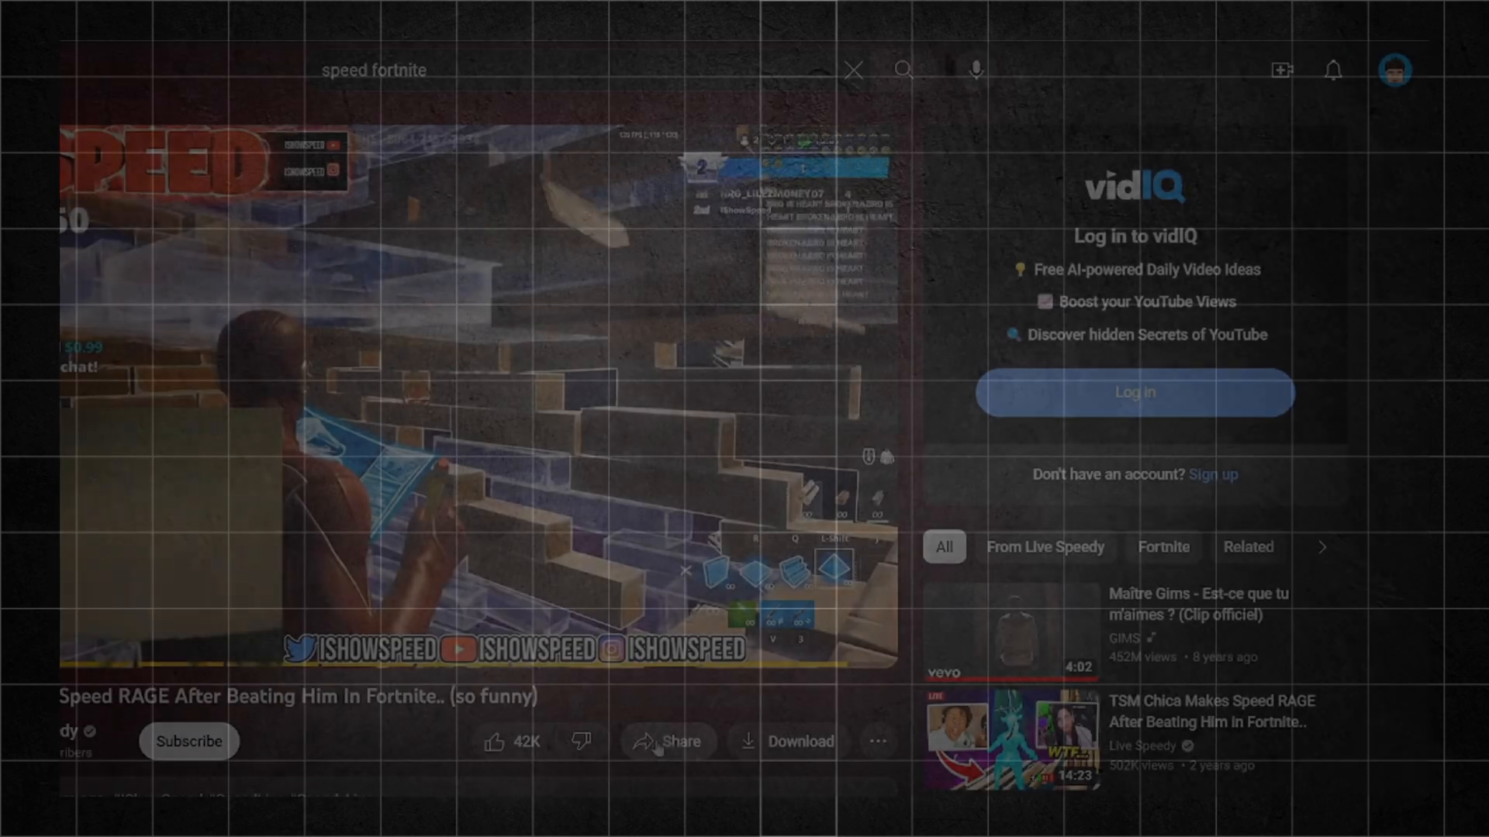
Step: Copy the video's share link and dismiss the sharing options
click(667, 742)
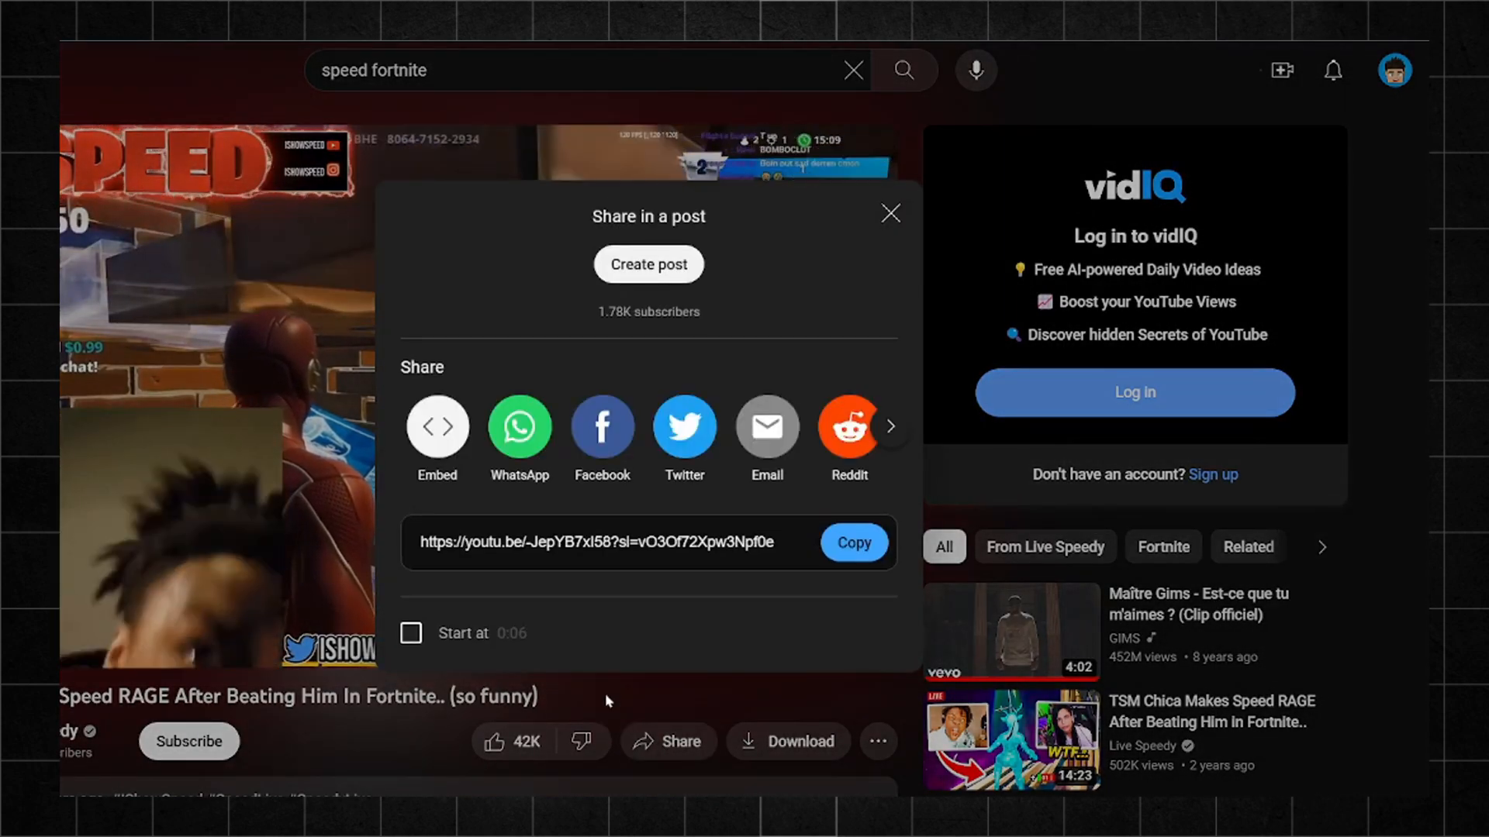
click(851, 543)
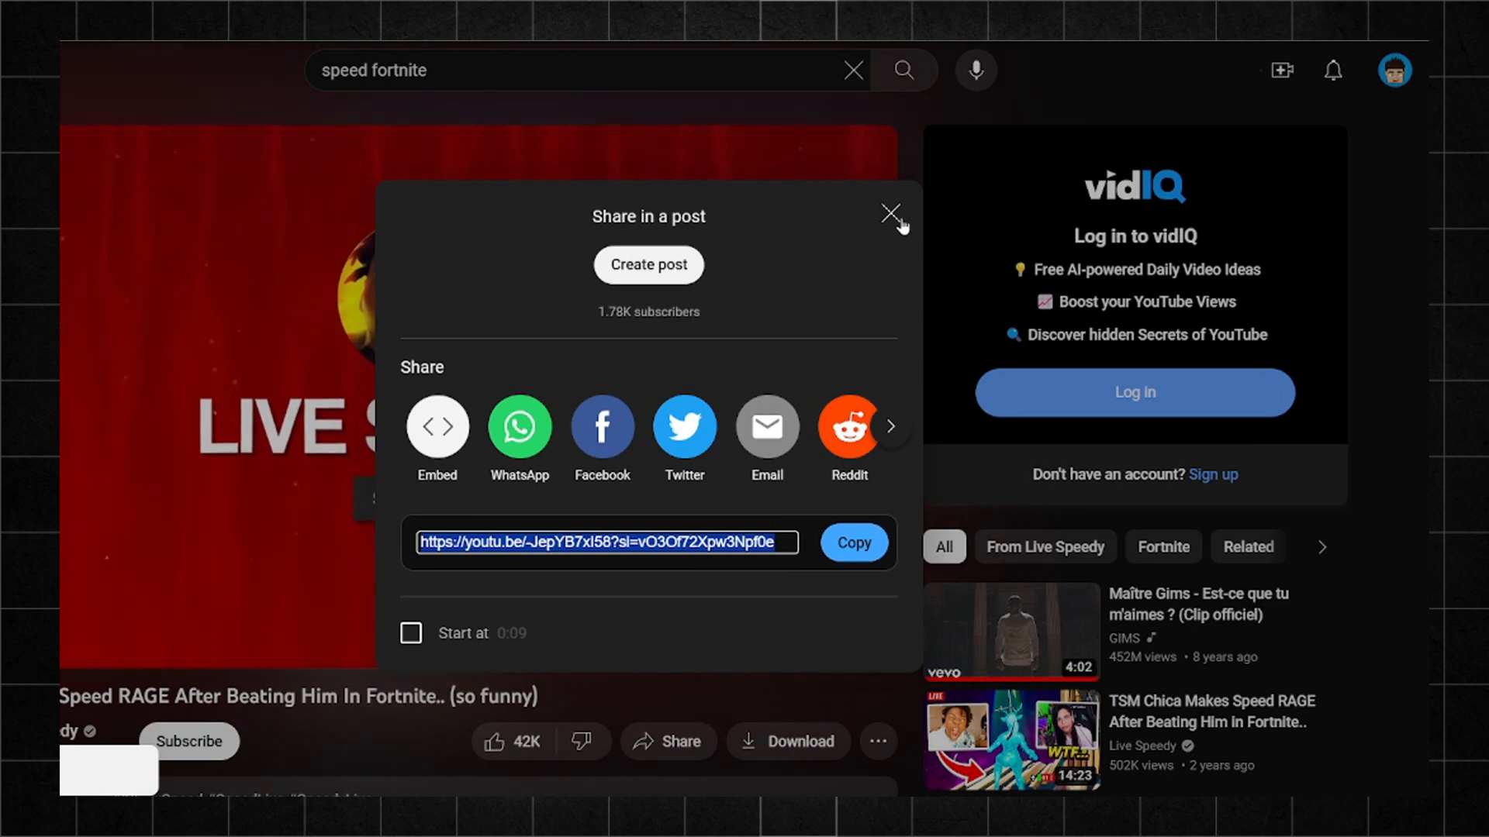
click(889, 212)
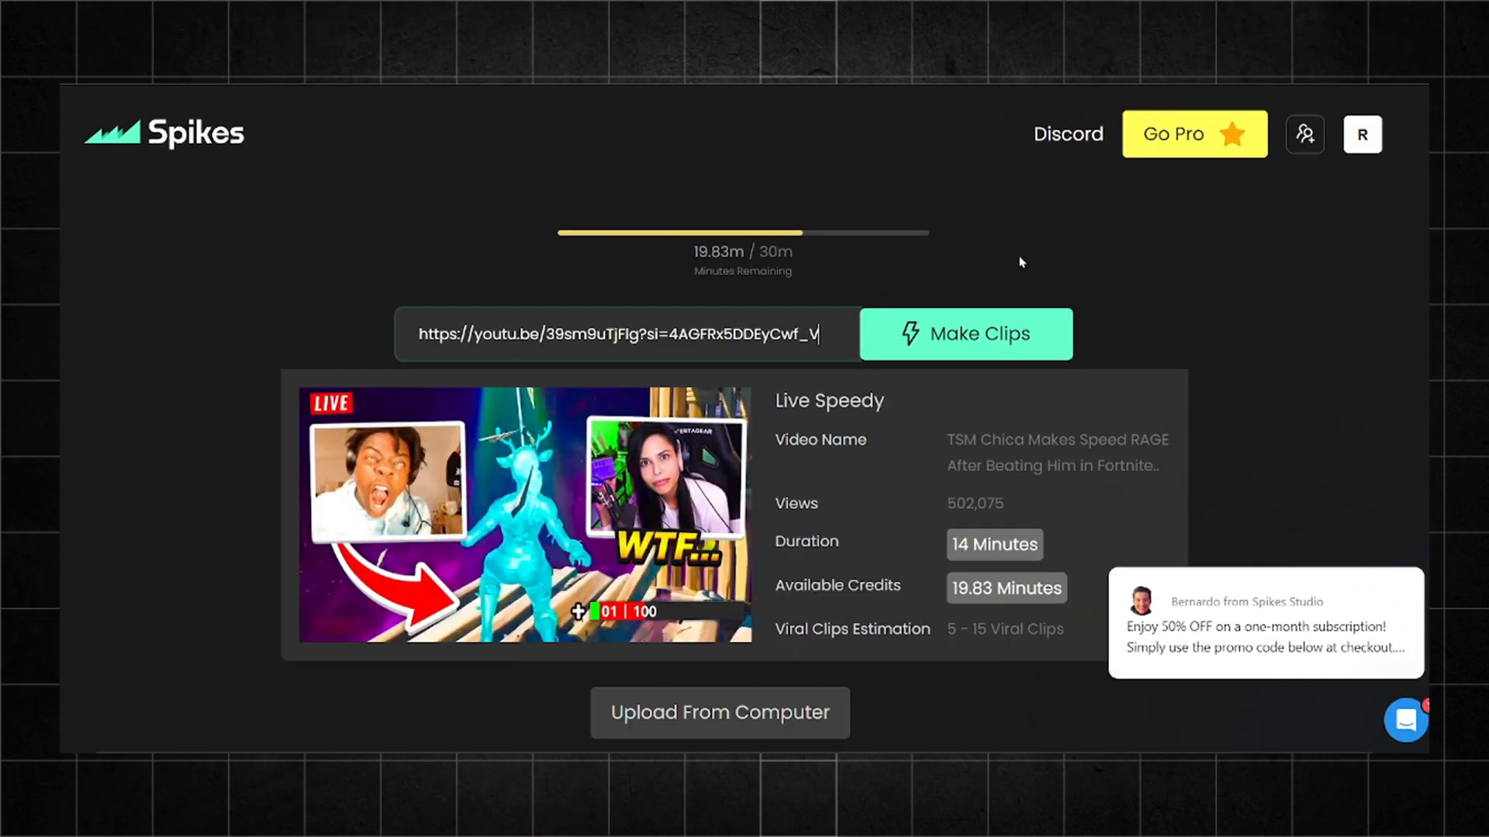
Step: Run Make Clips on the pasted Live Speedy YouTube link
click(965, 335)
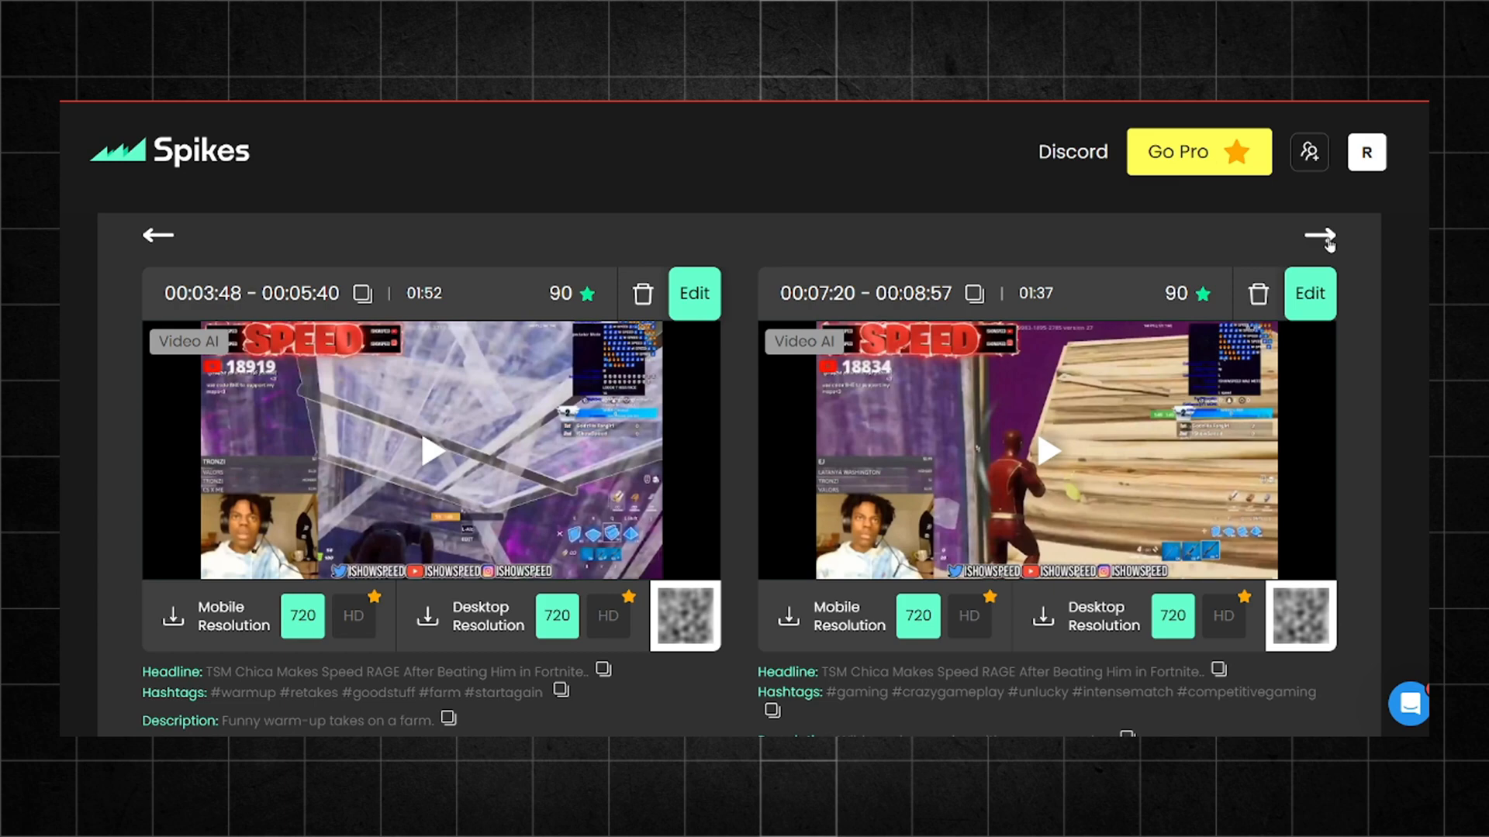
Step: Advance through the clip pages to the last 59-second clip scored 80
click(1318, 235)
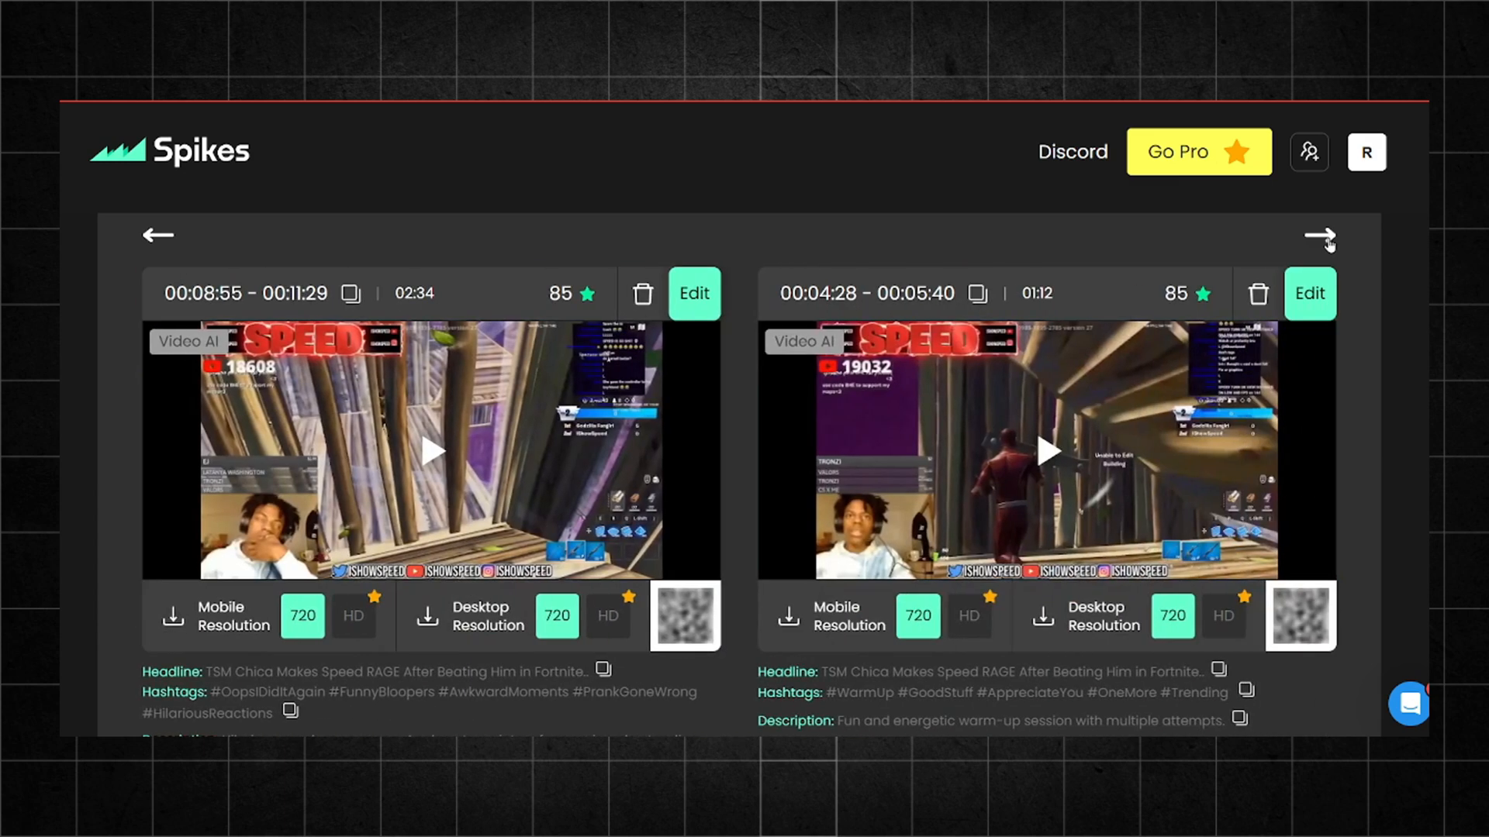
click(1319, 235)
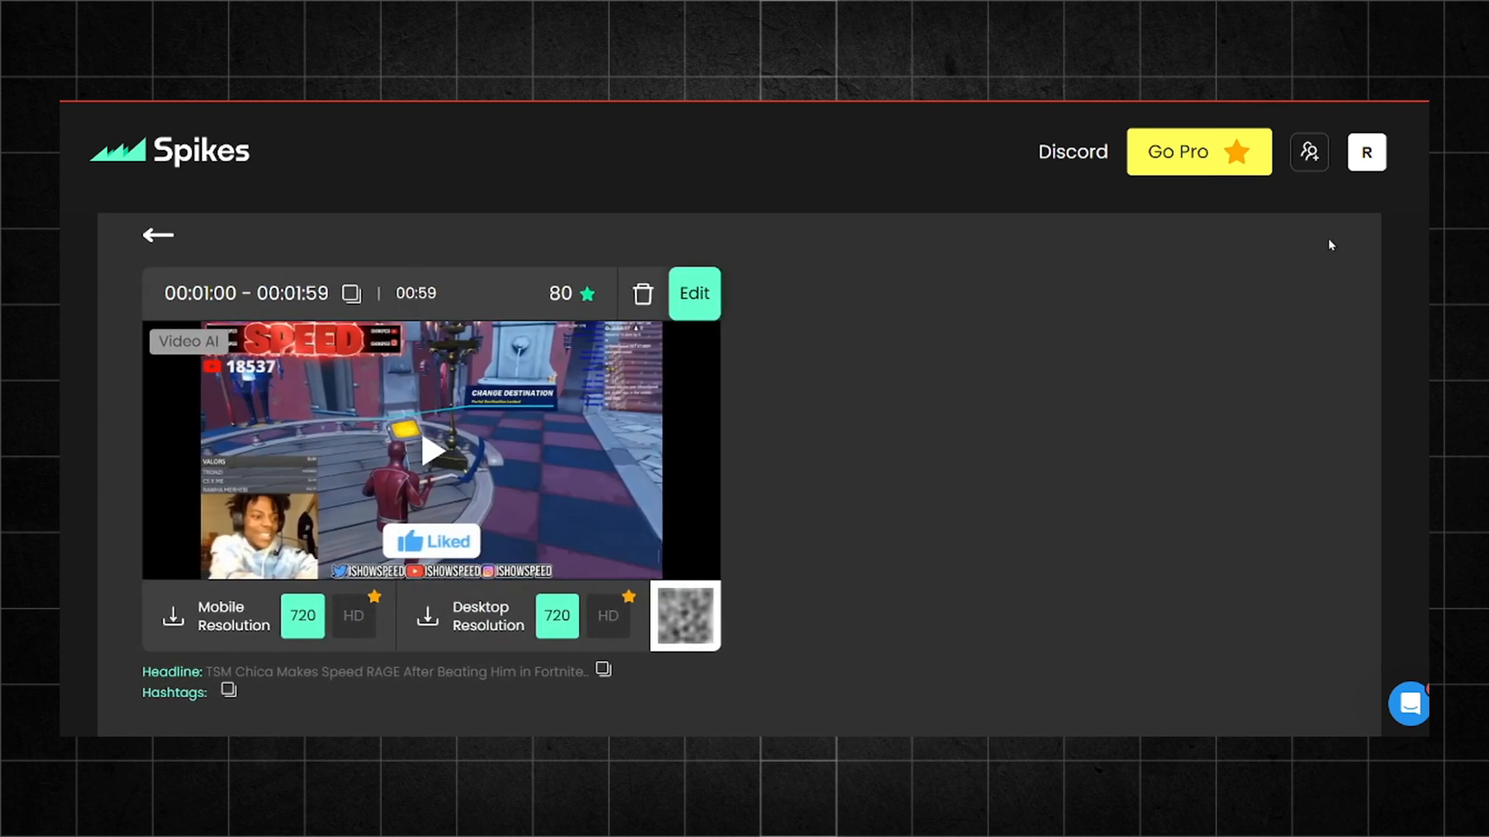
mouse_move(678, 340)
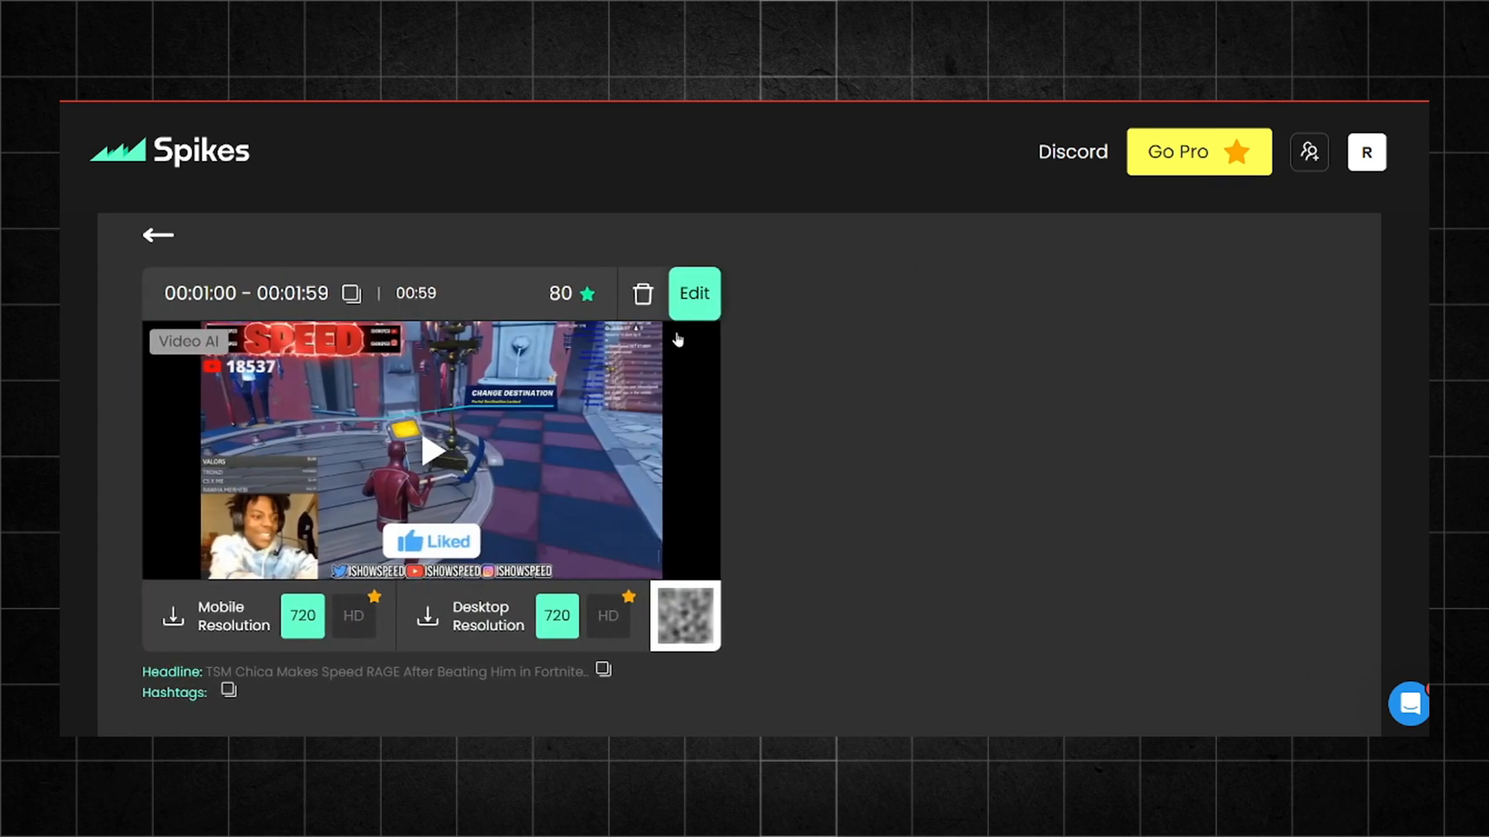
Step: Edit the last clip with subtitles and trim its start from 00:00 to 00:01
click(695, 293)
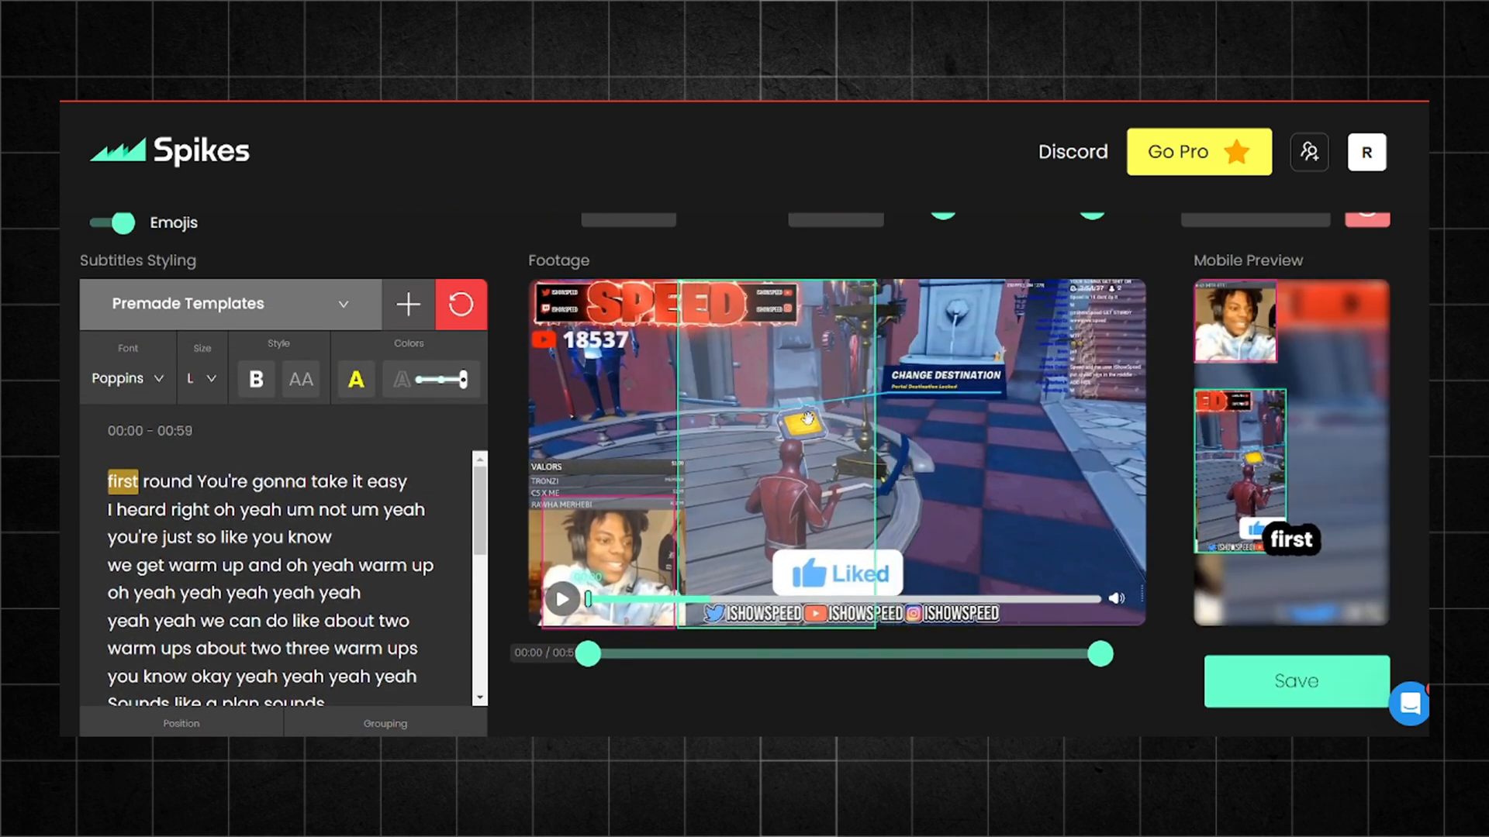
drag(587, 653, 598, 653)
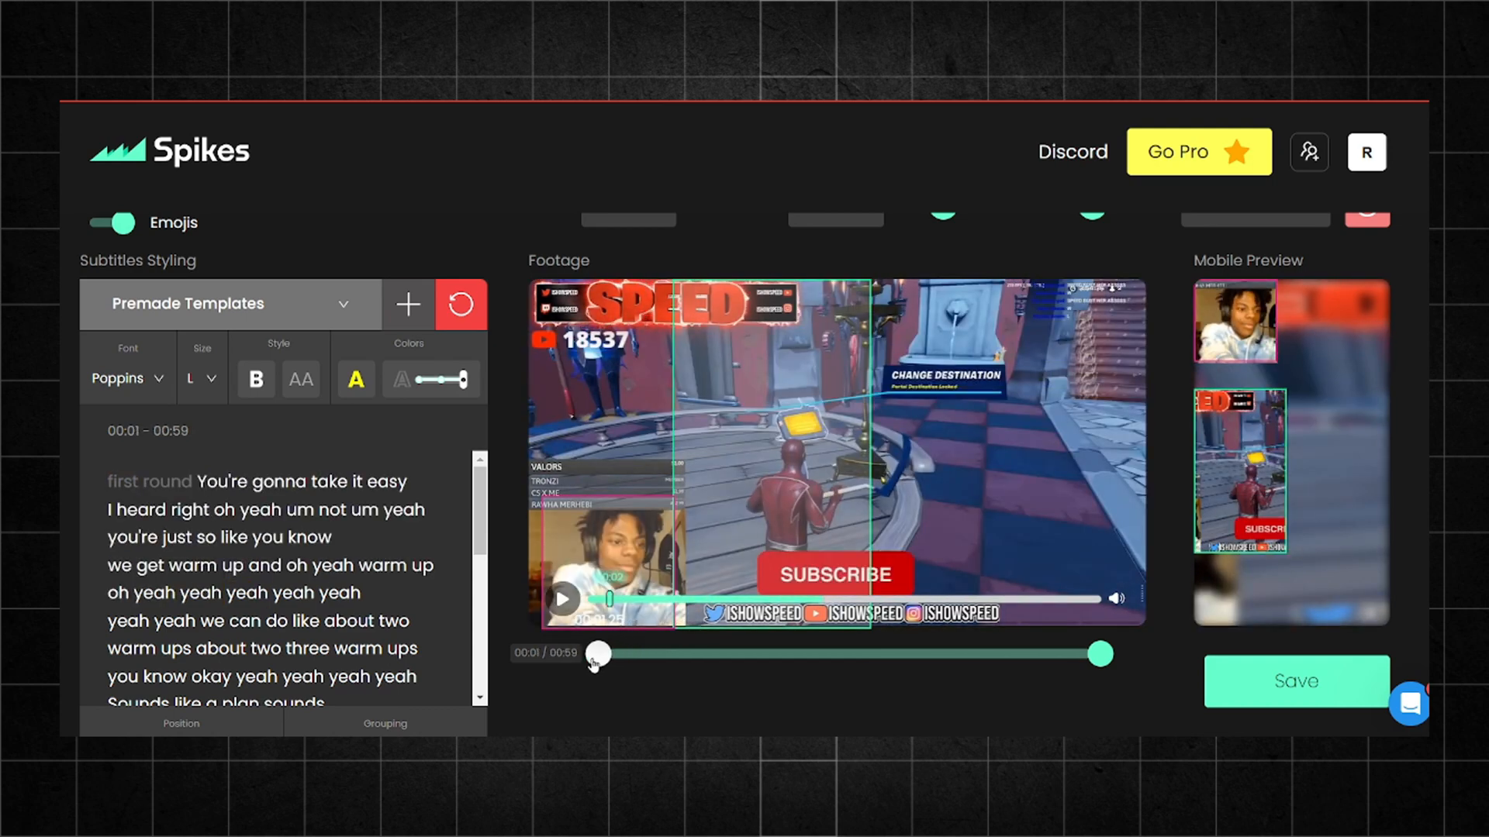
click(118, 379)
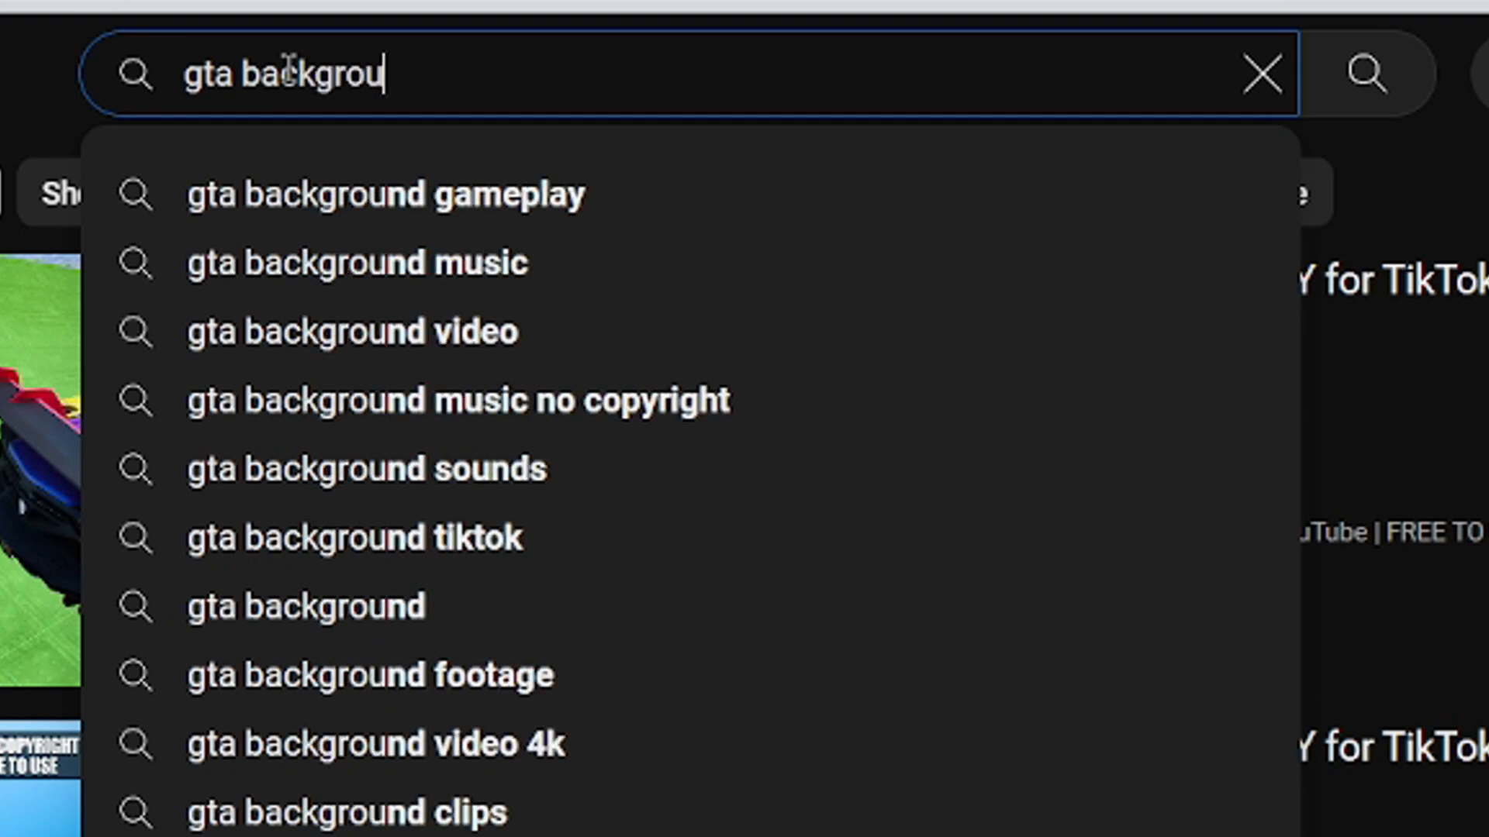
Step: Search YouTube for 'gta background' via a search suggestion
click(383, 194)
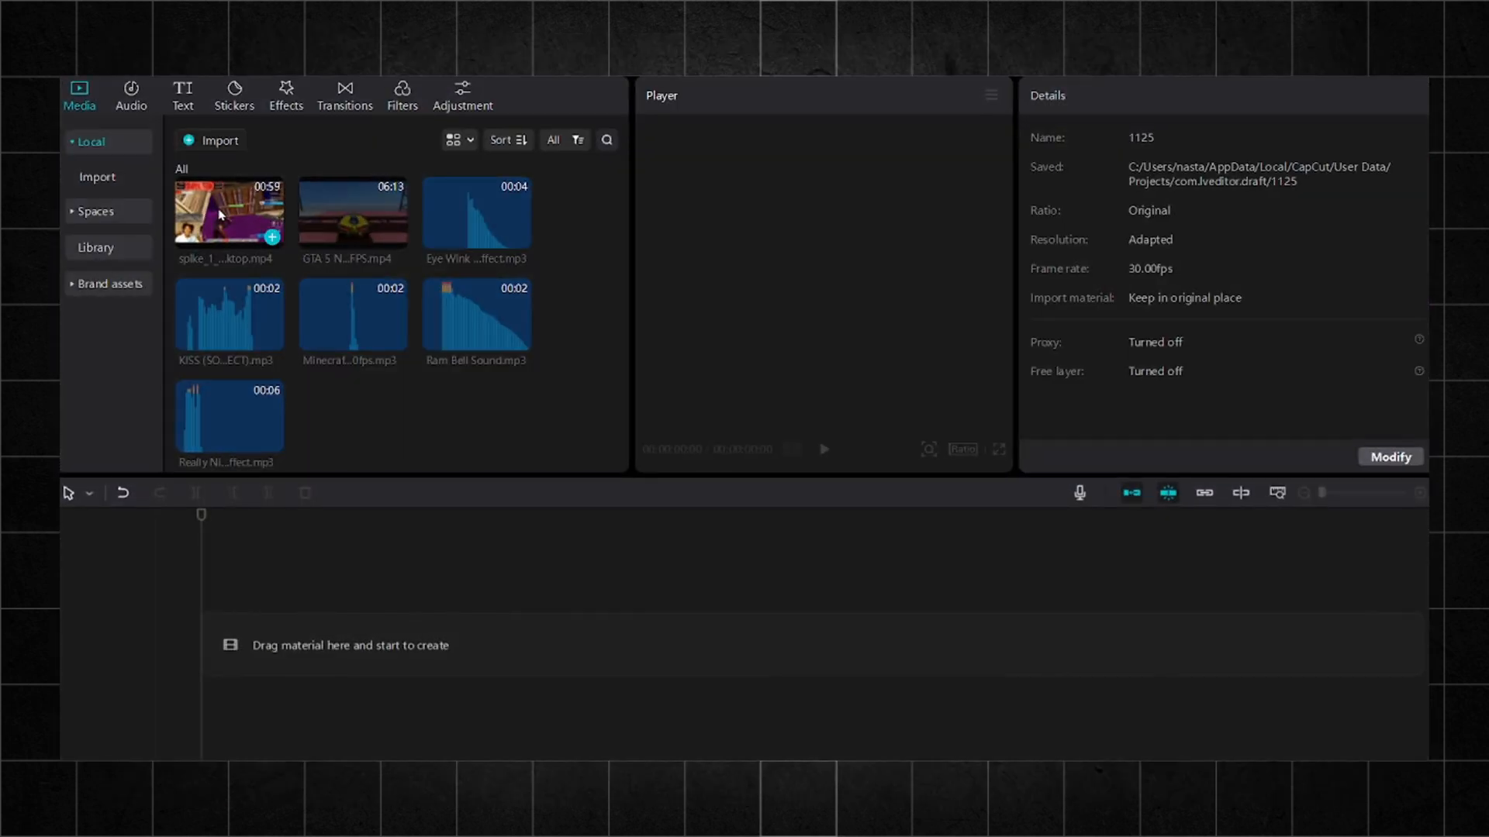
Step: Place the Speed clip on the timeline, set ratio 9:16, and add GTA gameplay above it
drag(228, 214, 399, 645)
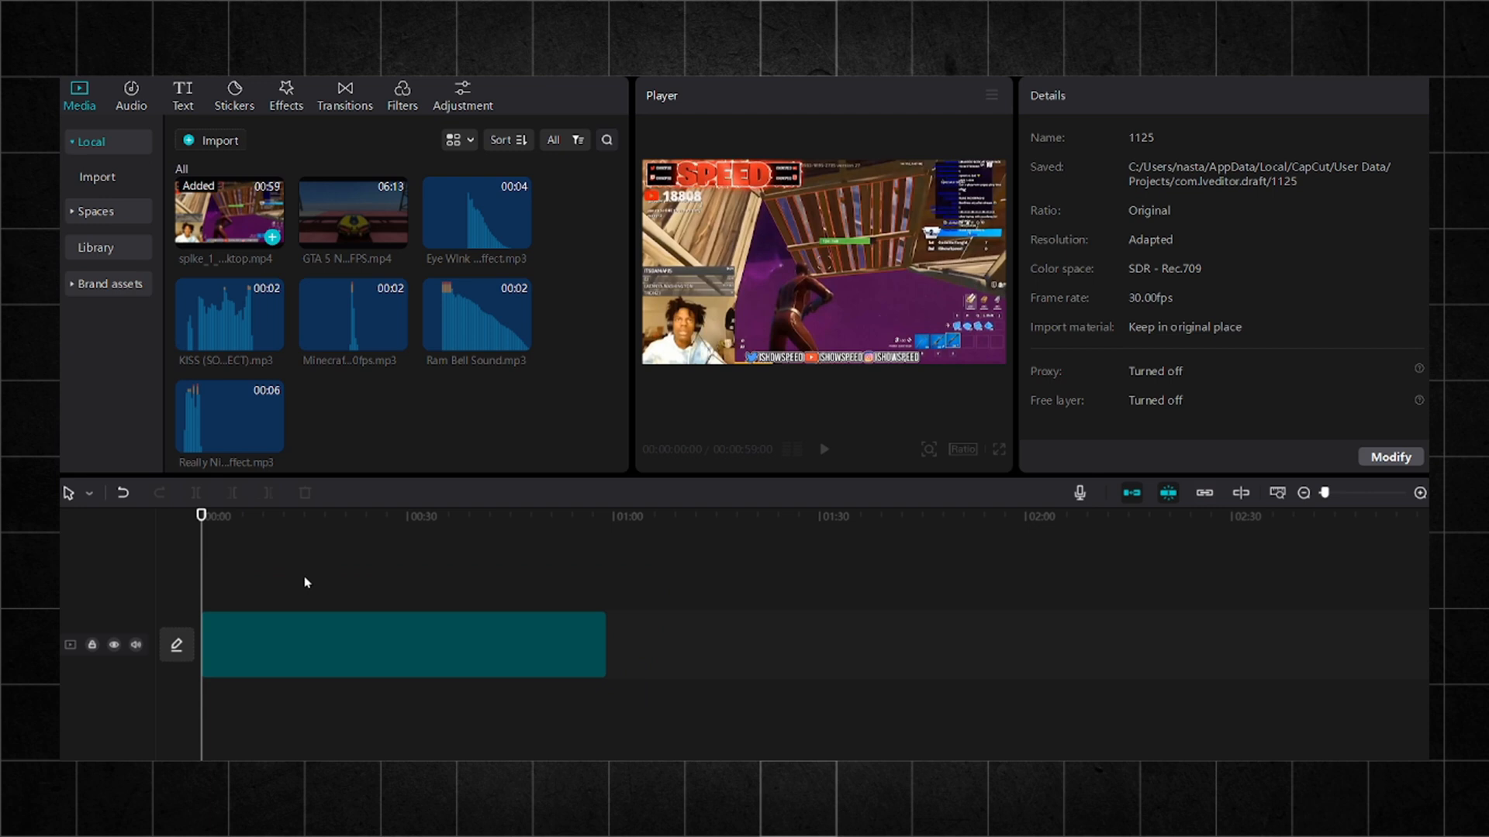
click(399, 644)
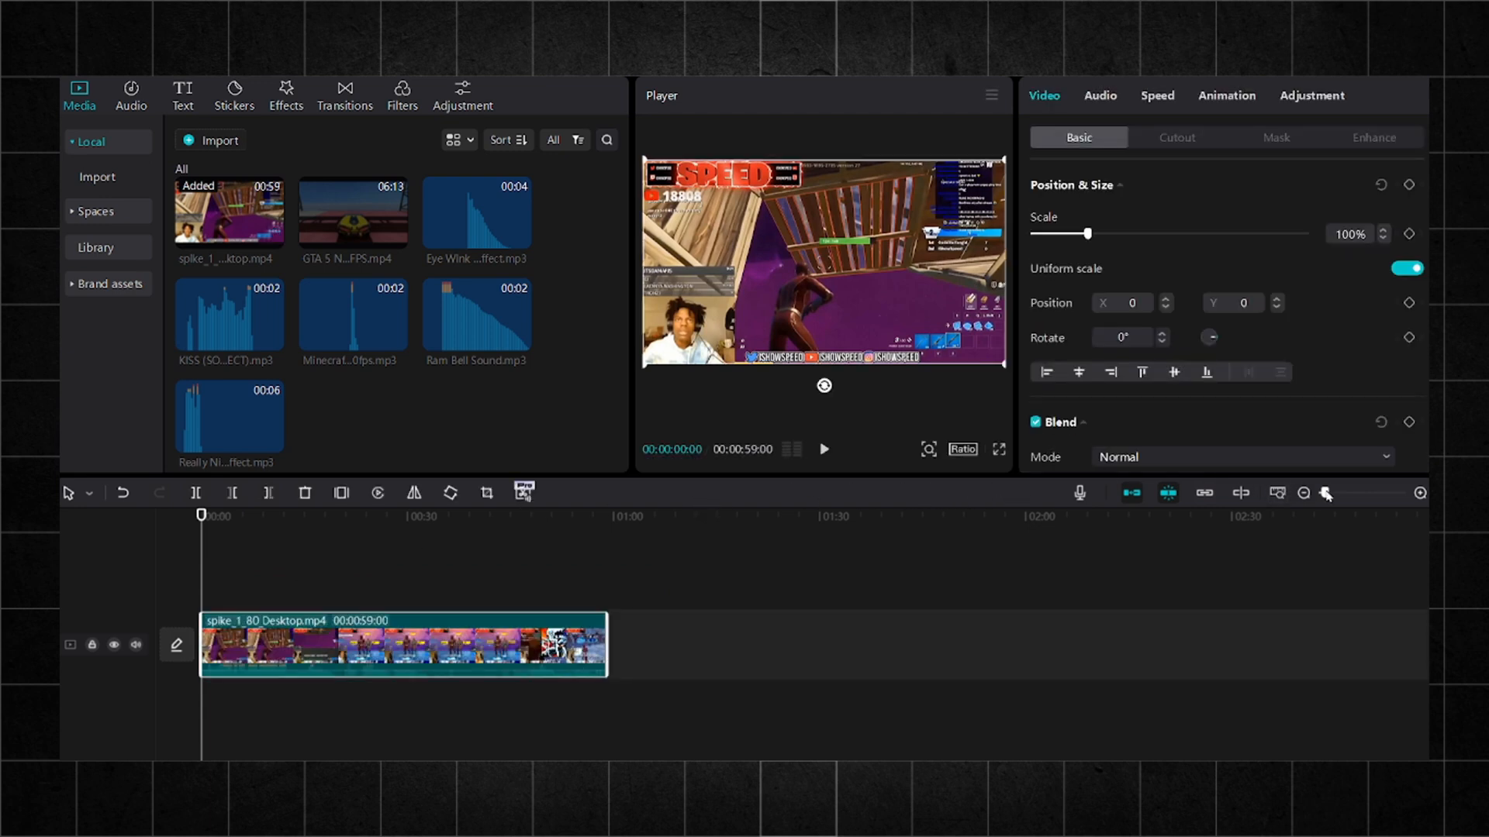
click(962, 450)
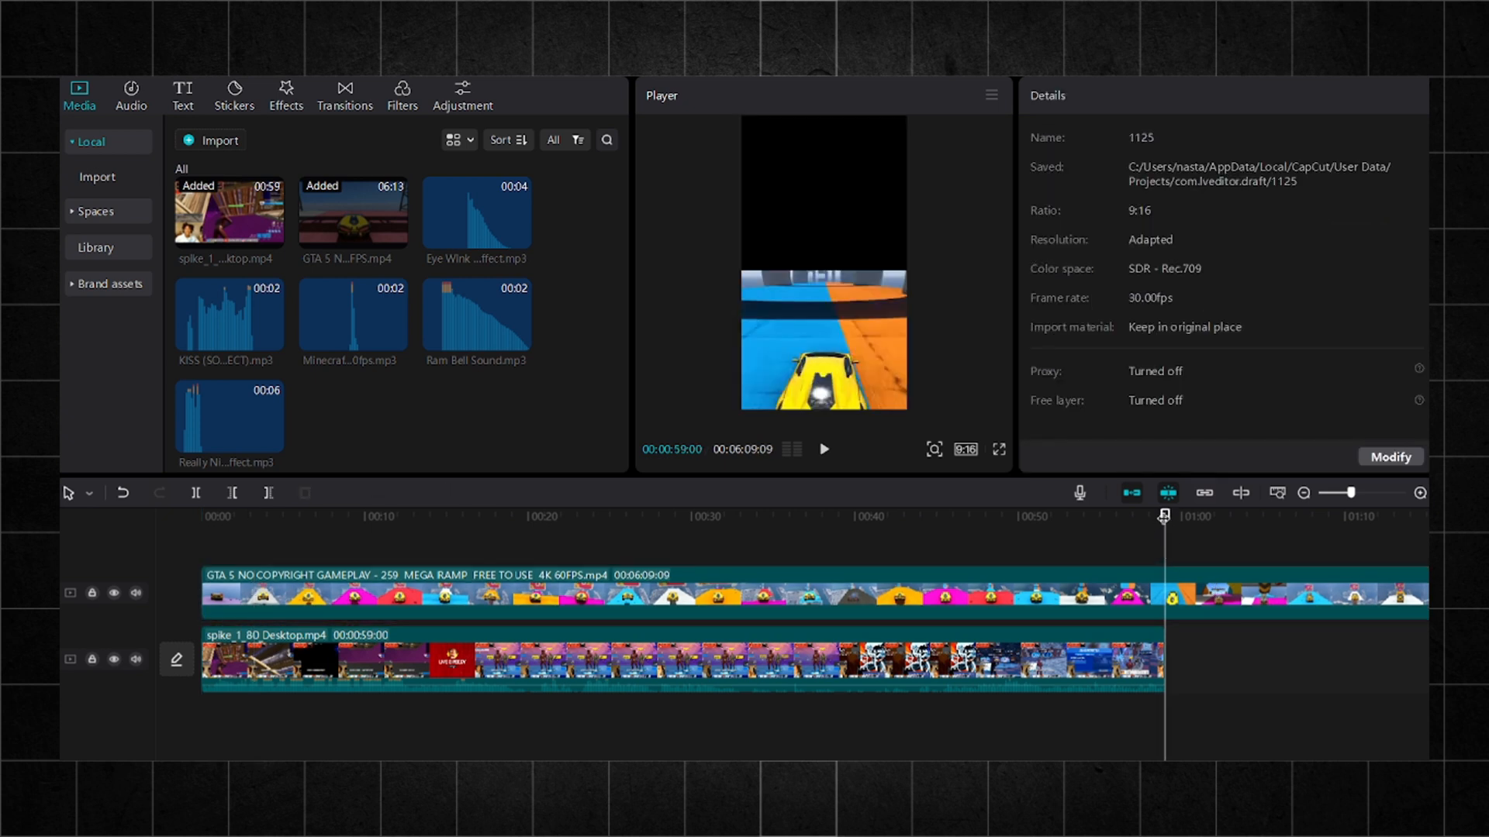
click(1201, 595)
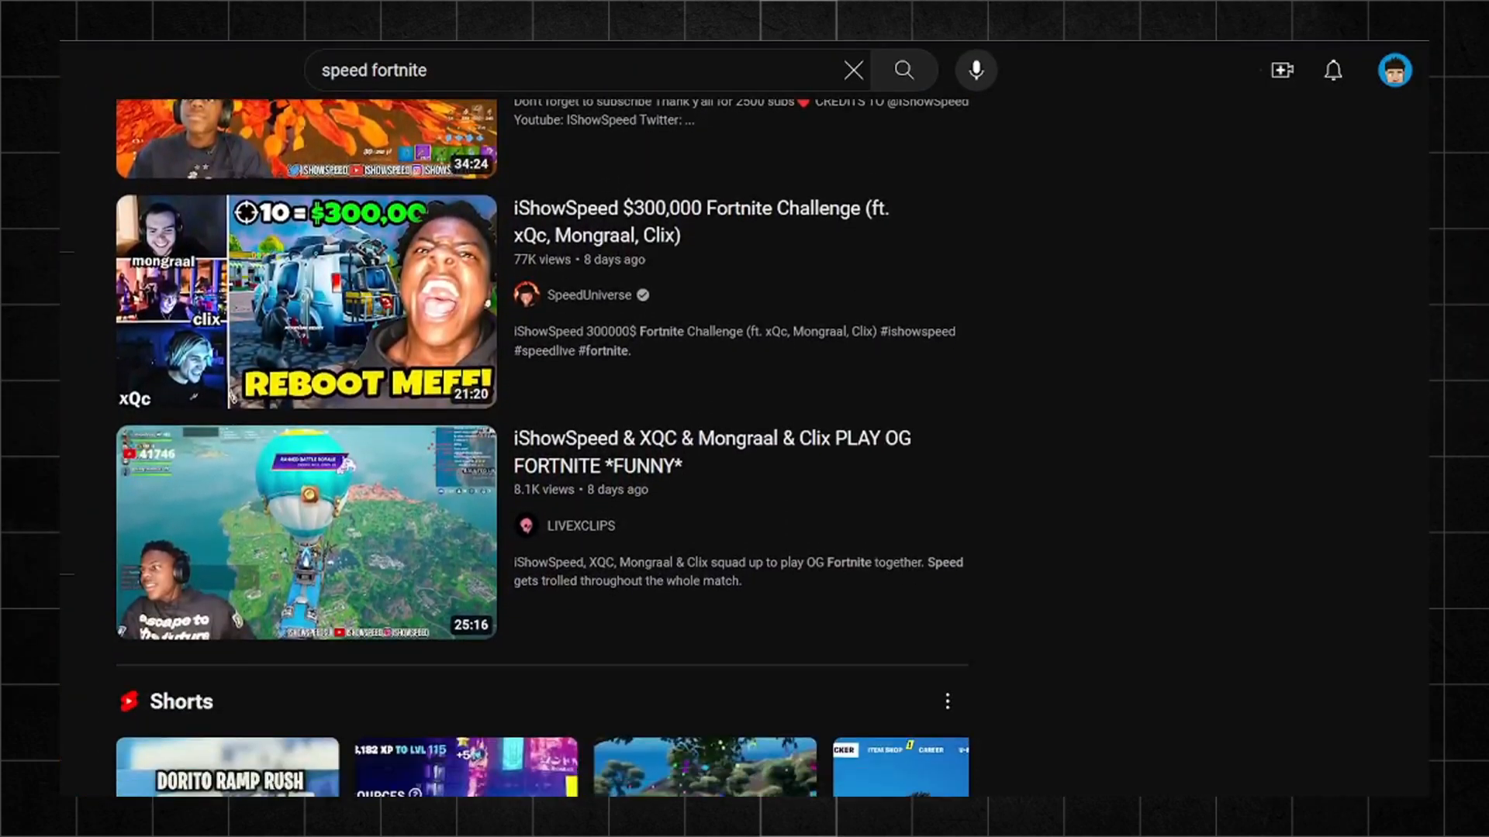
Step: Reveal the Fortnite noob-to-pro Short's full description from its ⋯ menu
scroll(down, 3)
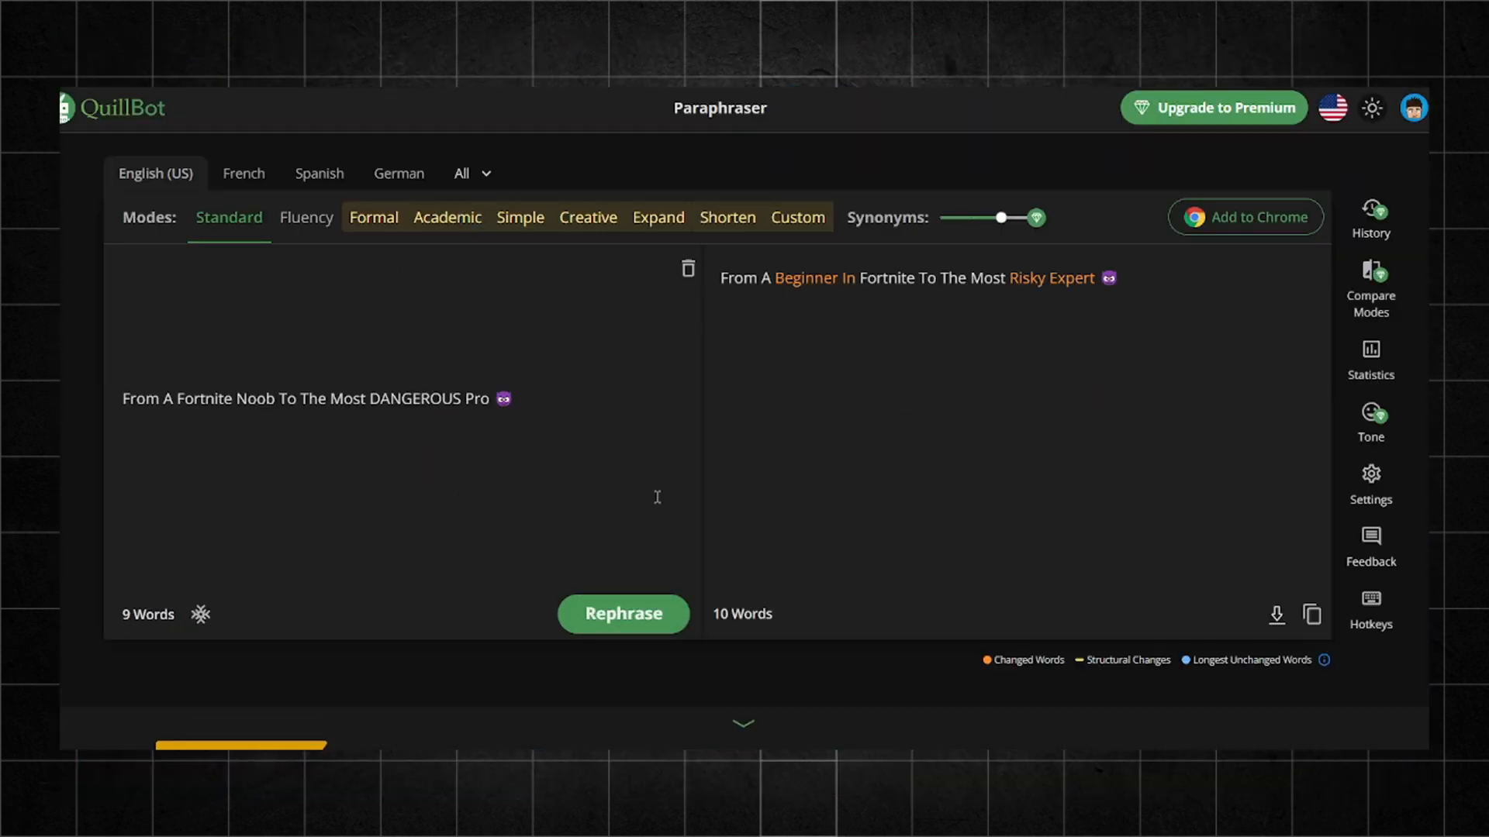
click(899, 675)
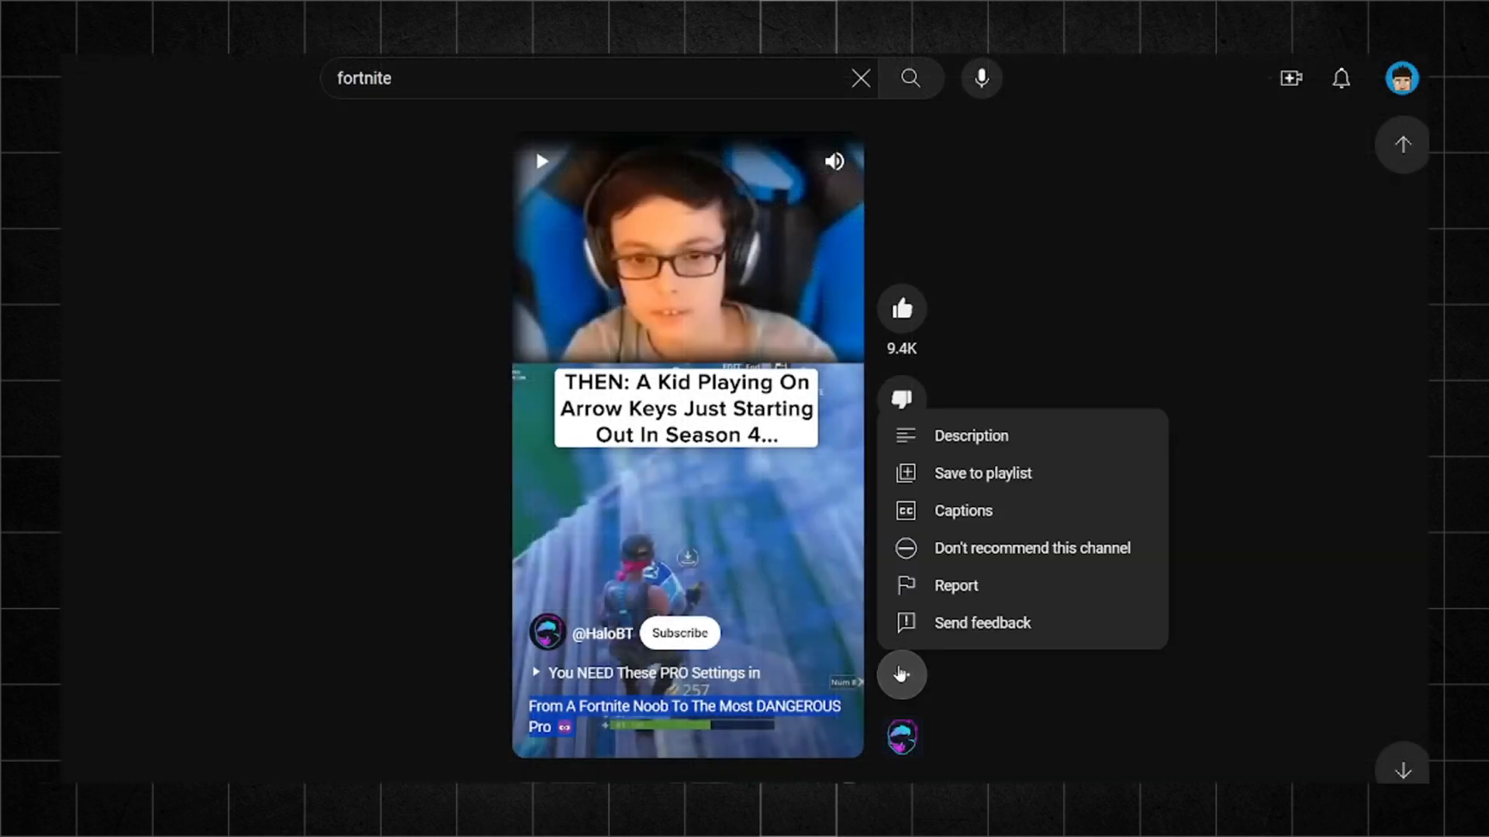
click(971, 436)
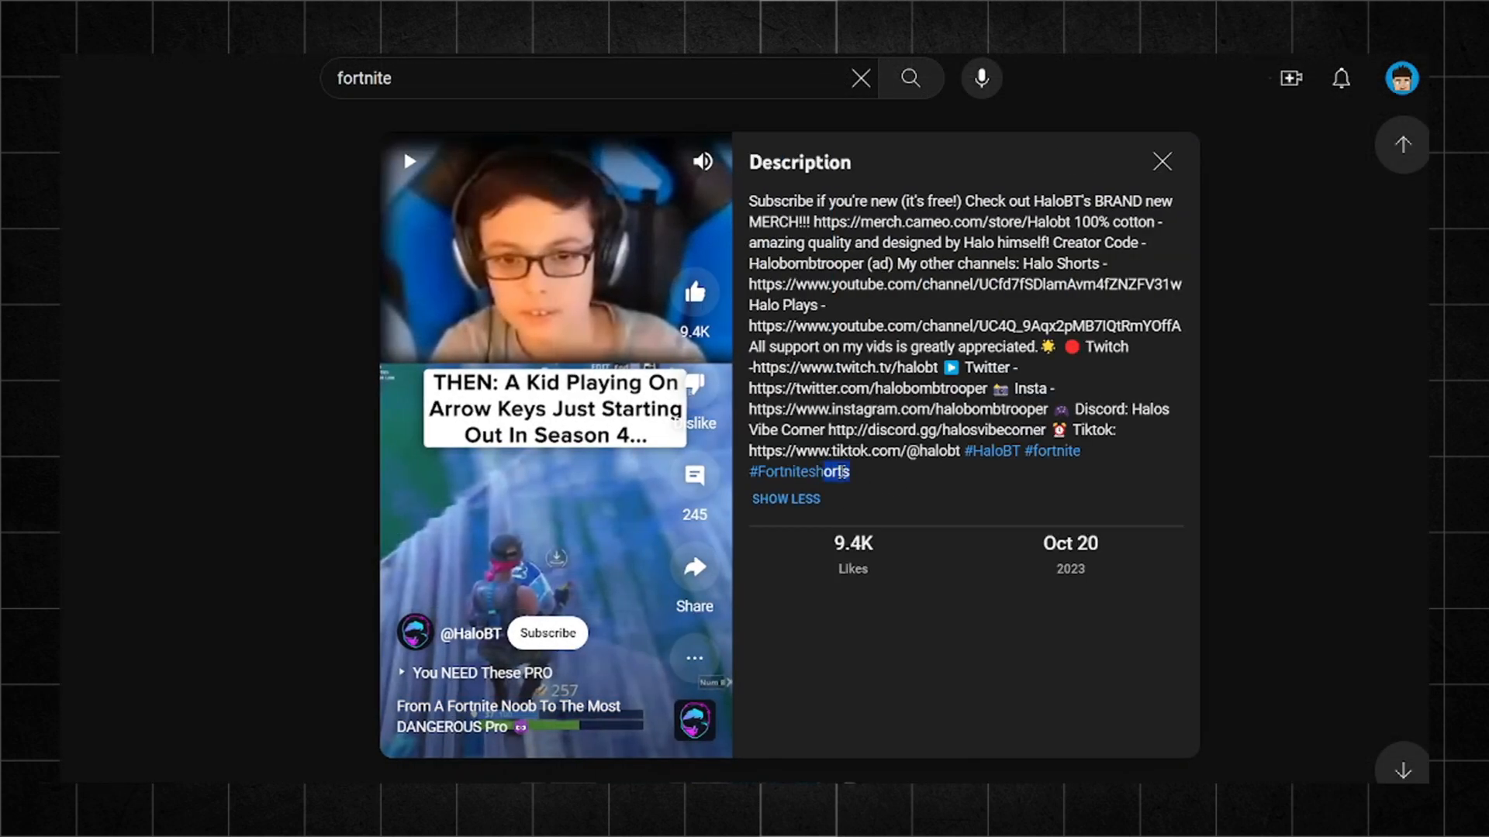